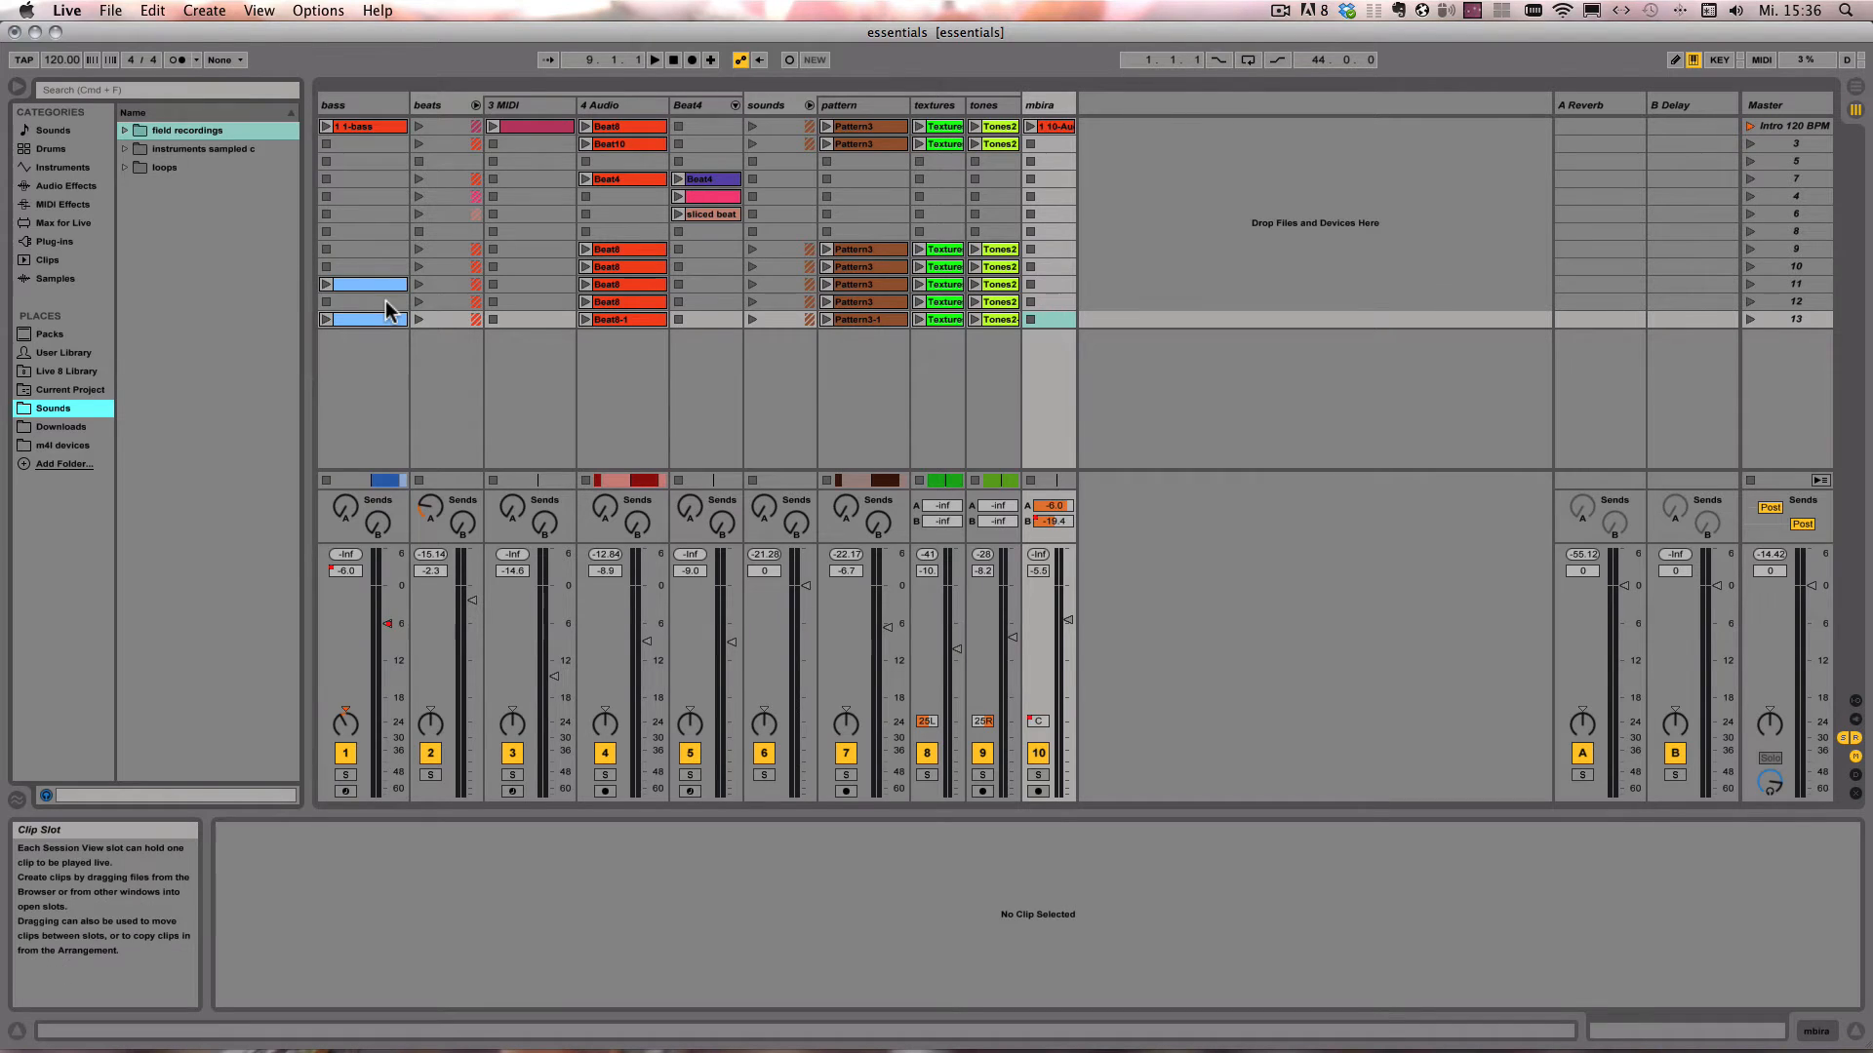
Select the block of nine clips spanning scenes 12 and 13 across five tracks
{"action": "left_click", "coordinate": [1038, 318]}
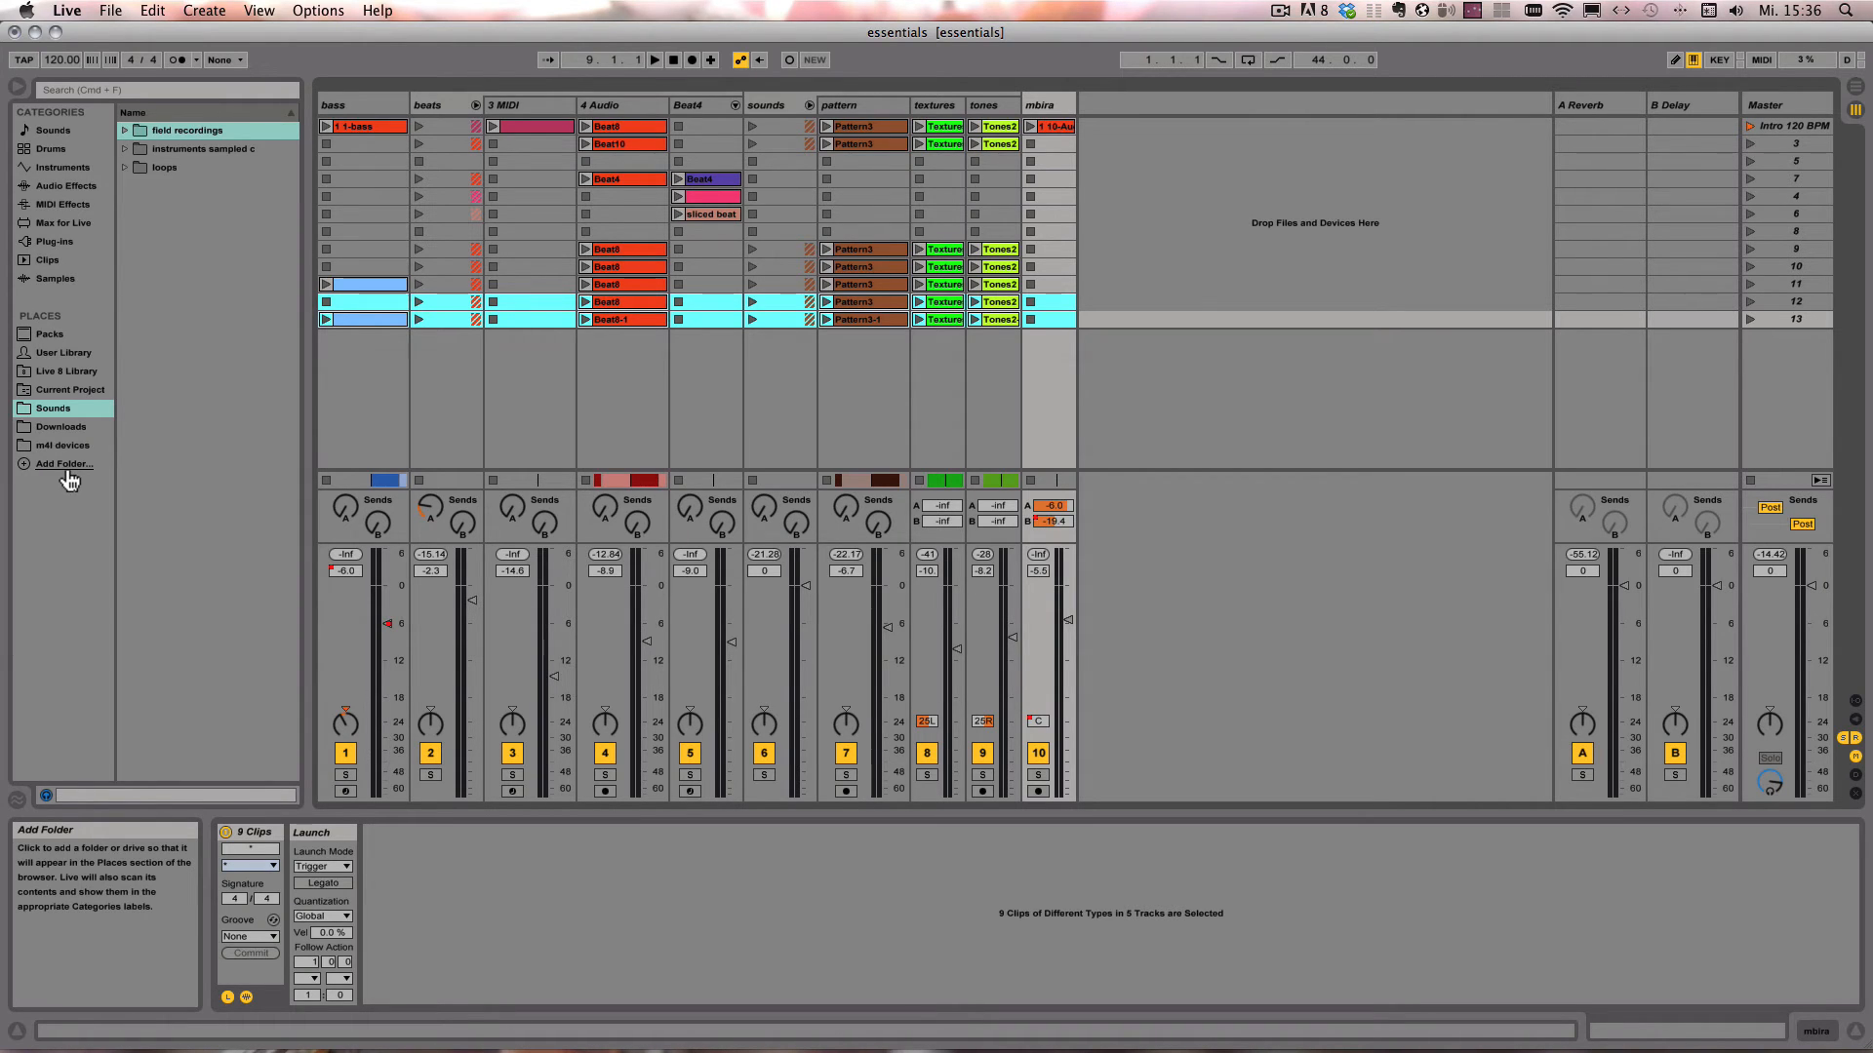
{"action": "mouse_move", "coordinate": [375, 326]}
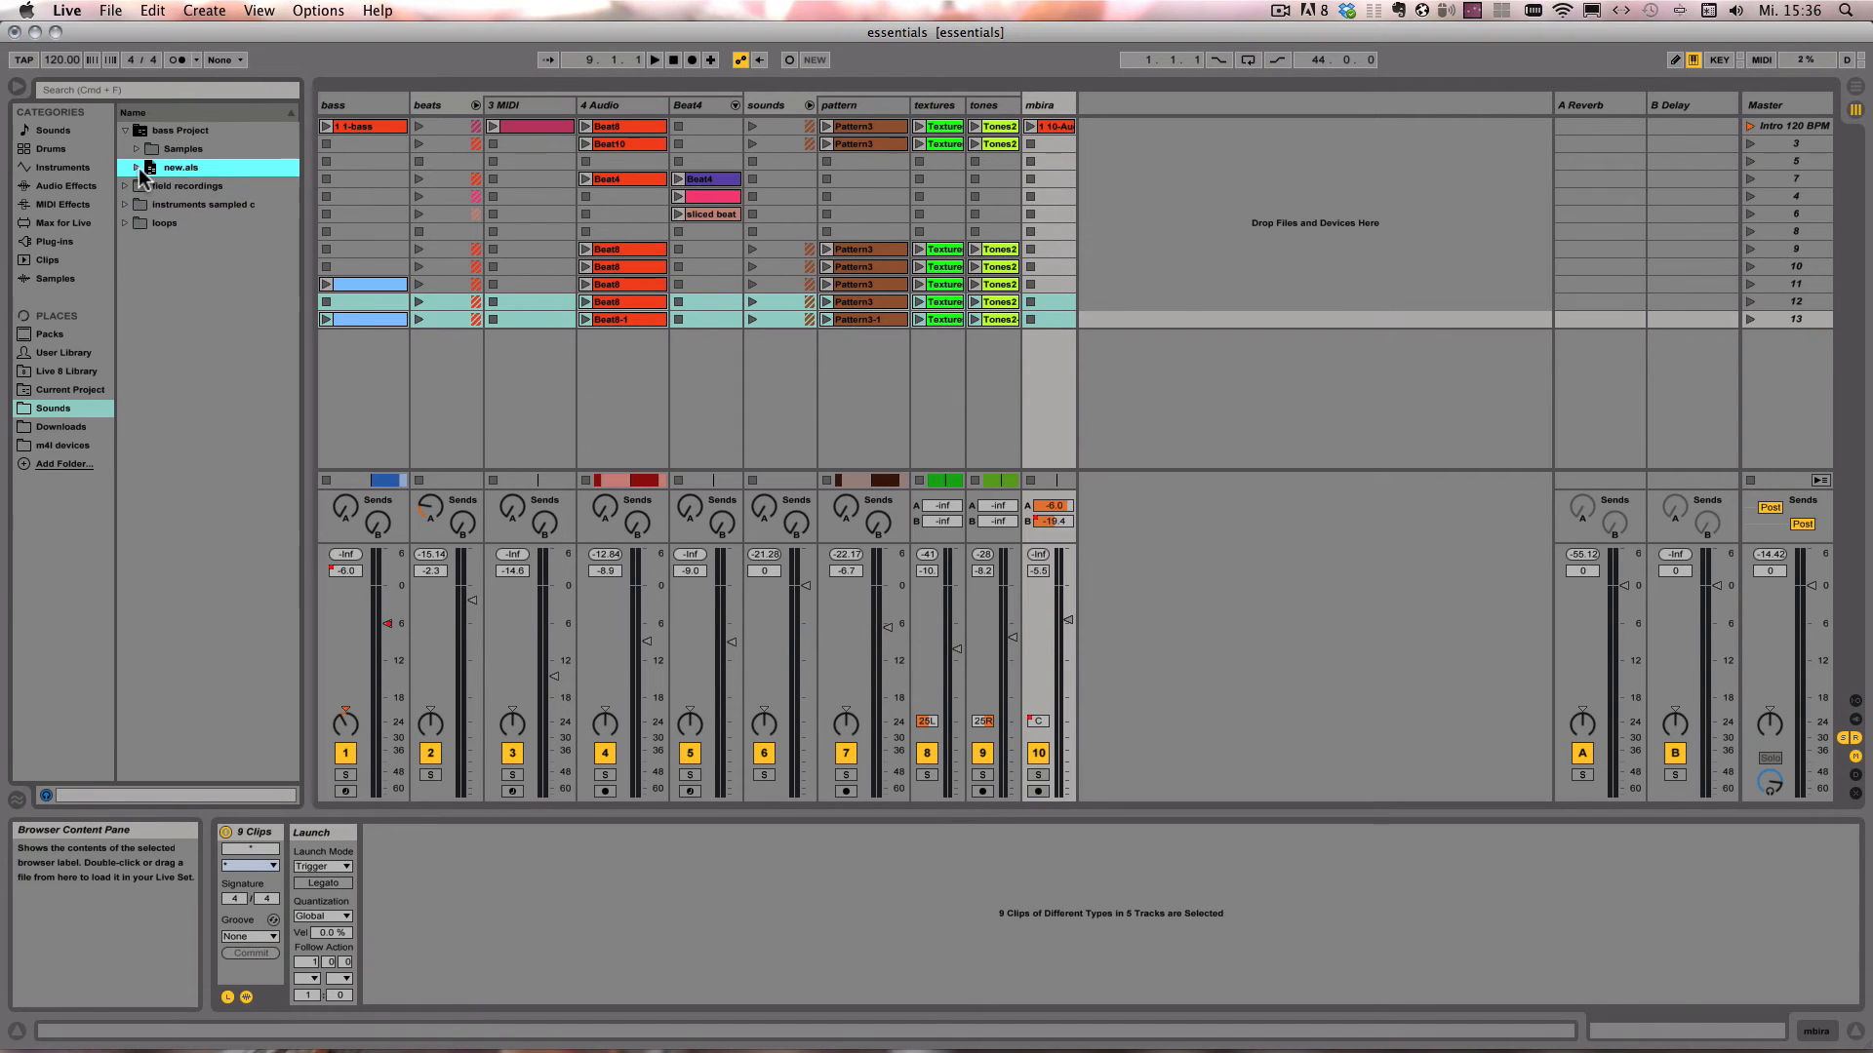
Reveal new.als in the browser, load it and choose Don't Save for essentials
{"action": "left_click", "coordinate": [136, 167]}
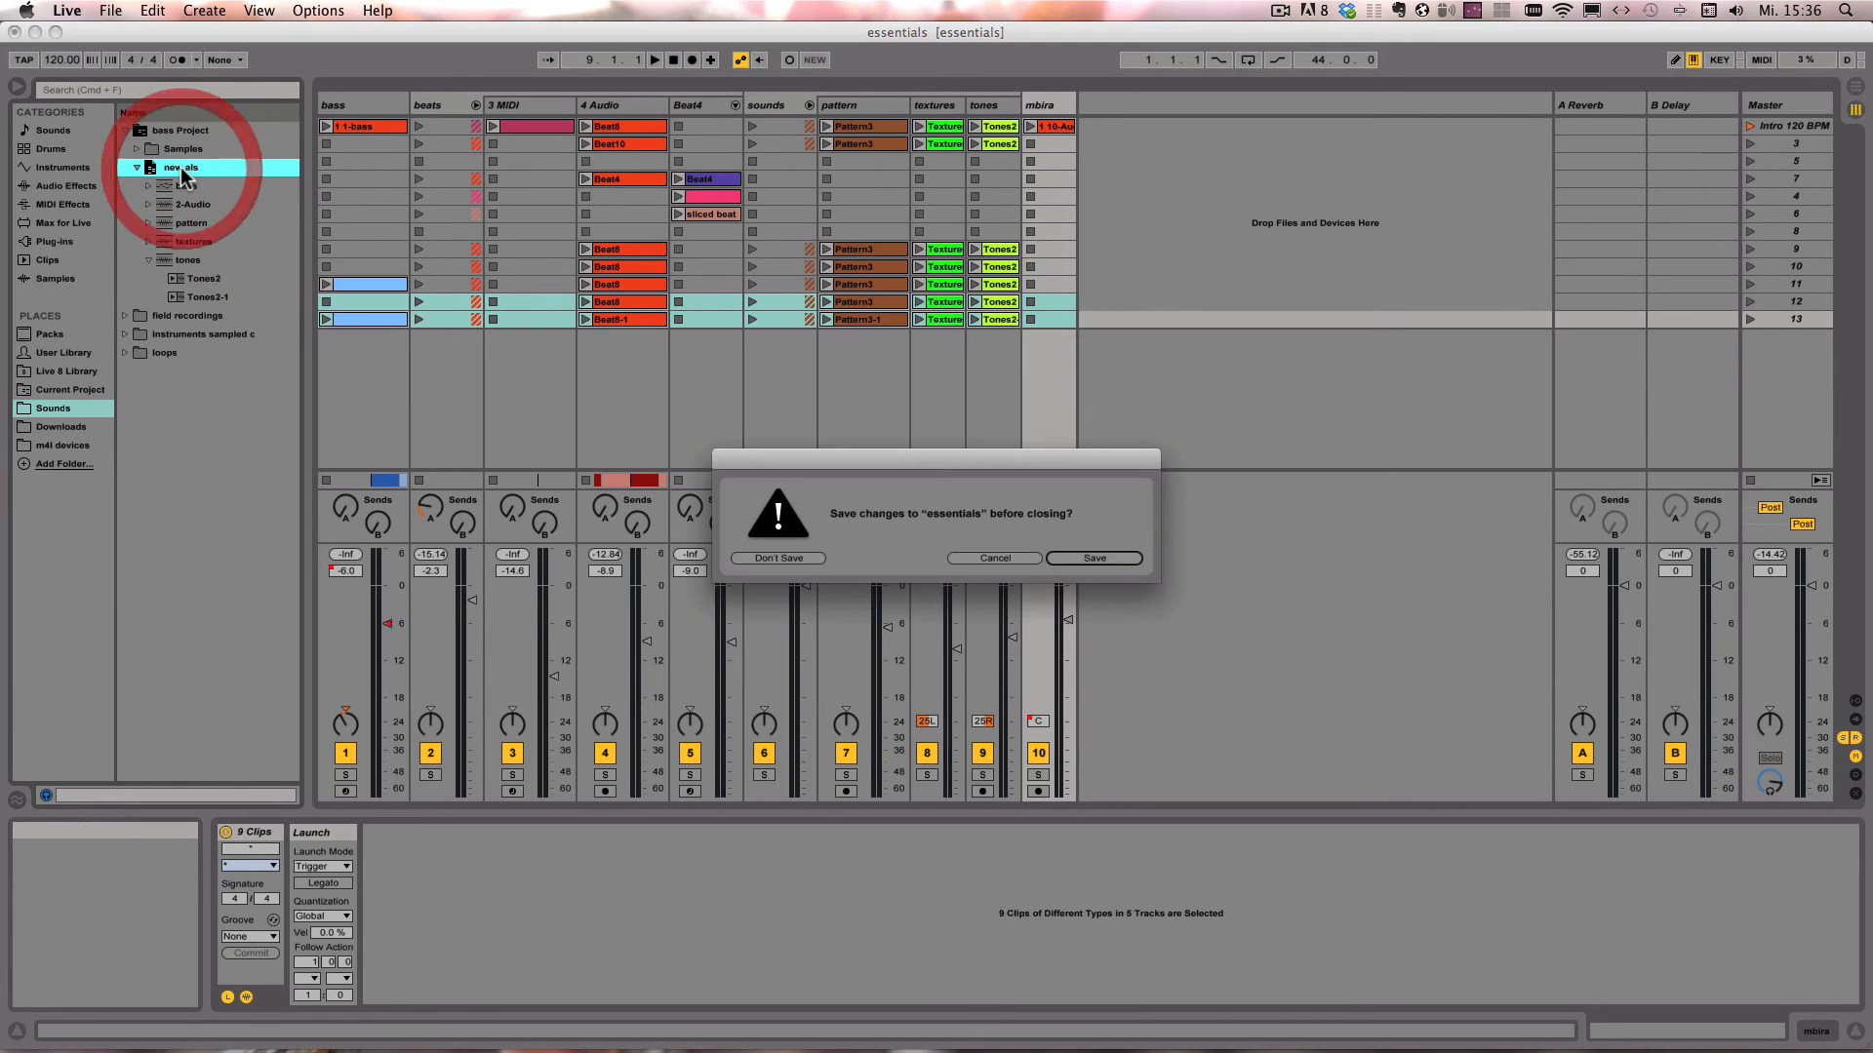
{"action": "left_click", "coordinate": [776, 558]}
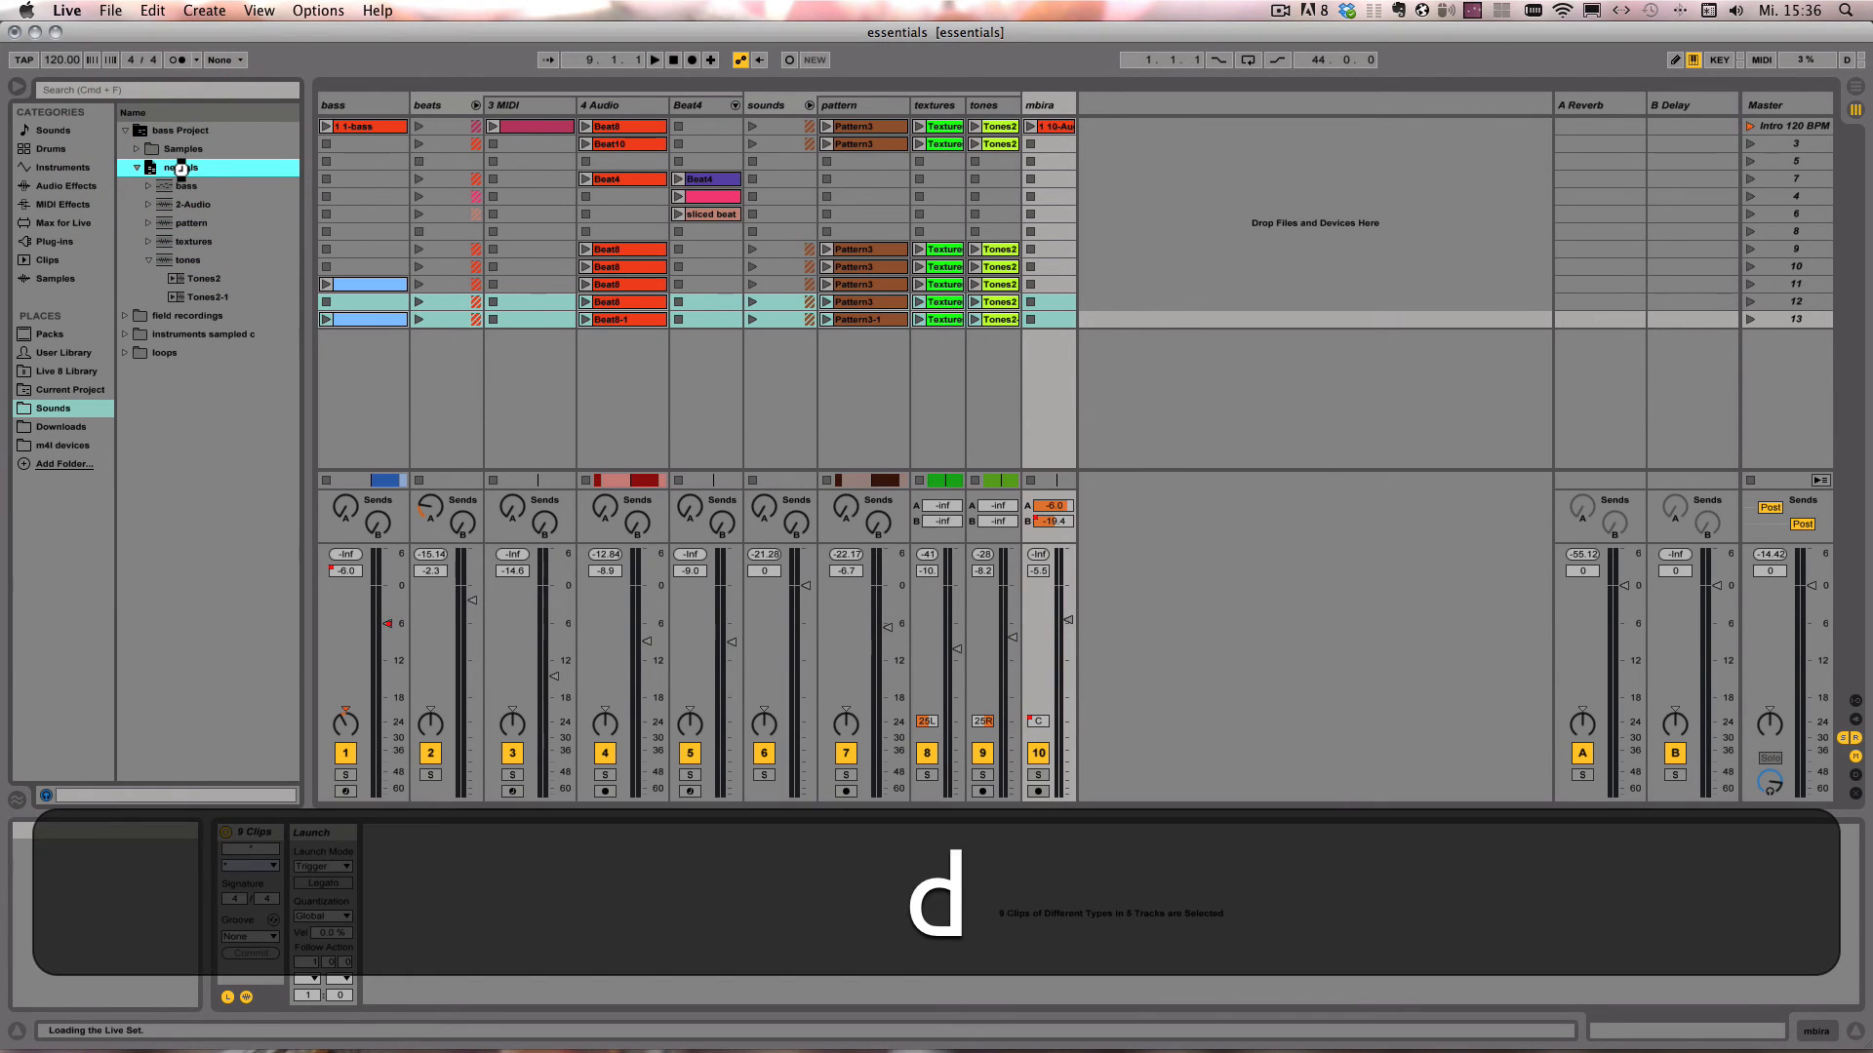
{"action": "double_click", "coordinate": [180, 167]}
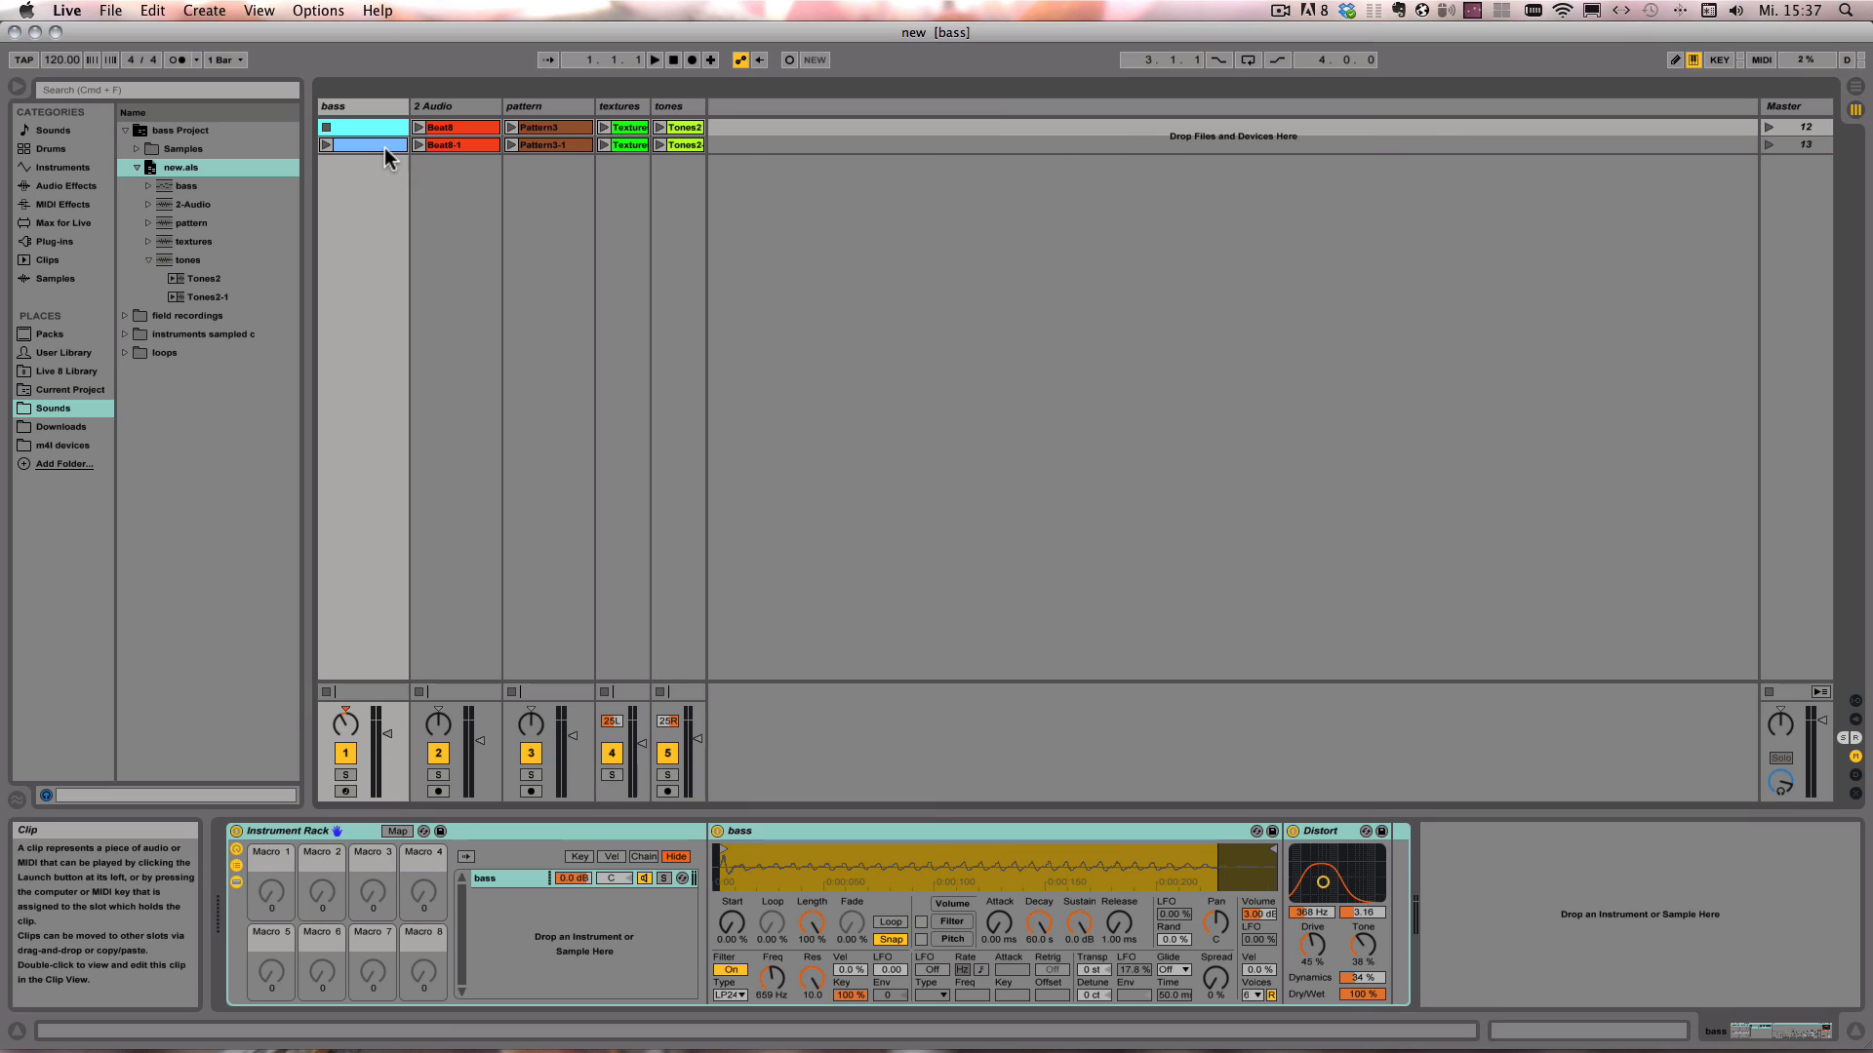
Select the bass track in the new set to check its devices survived the export
{"action": "left_click", "coordinate": [363, 105]}
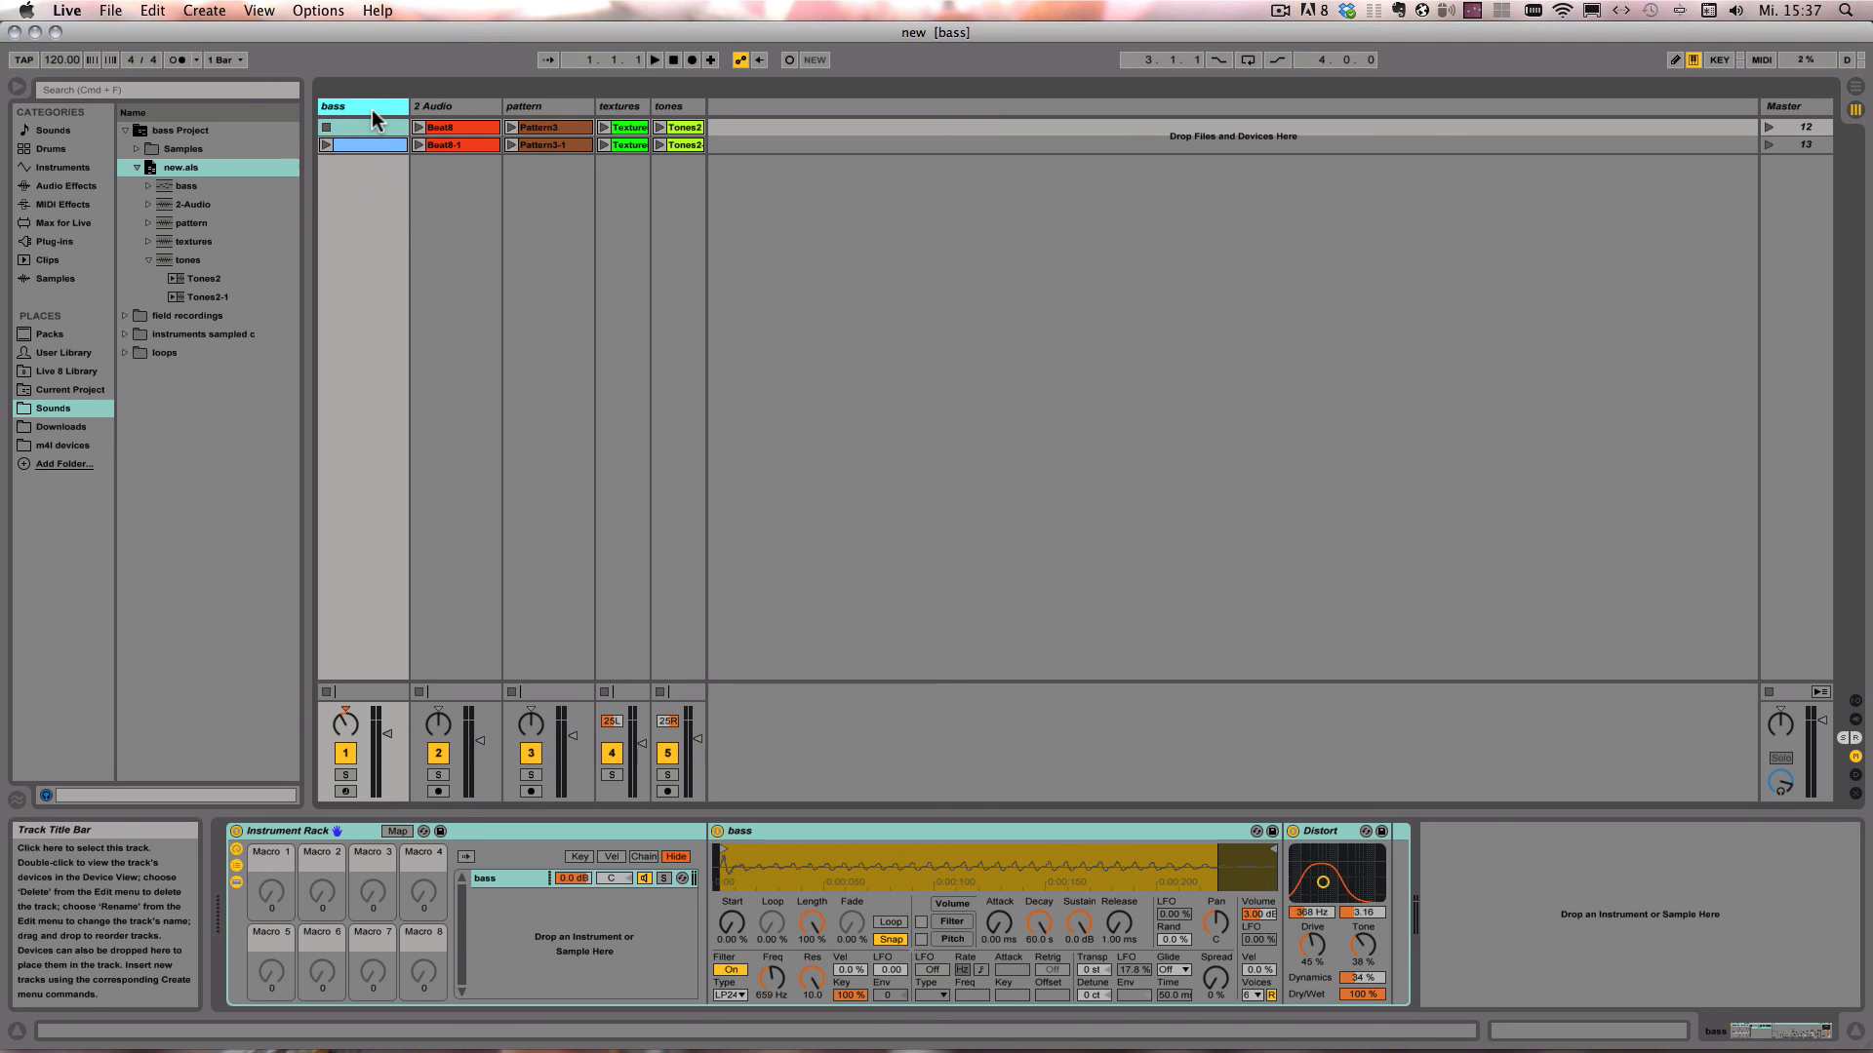